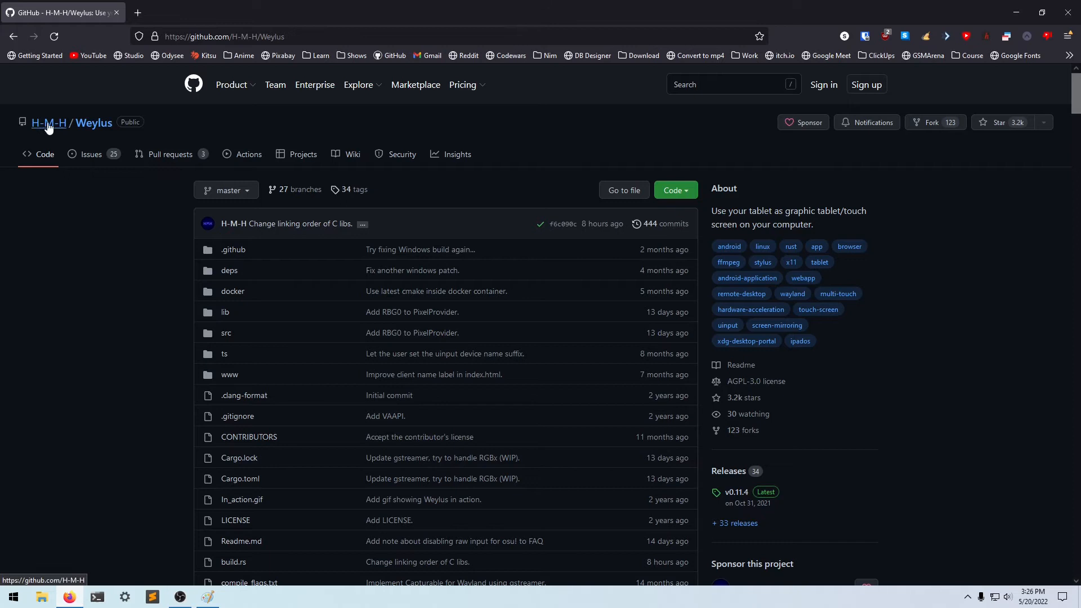
mouse_move(108, 242)
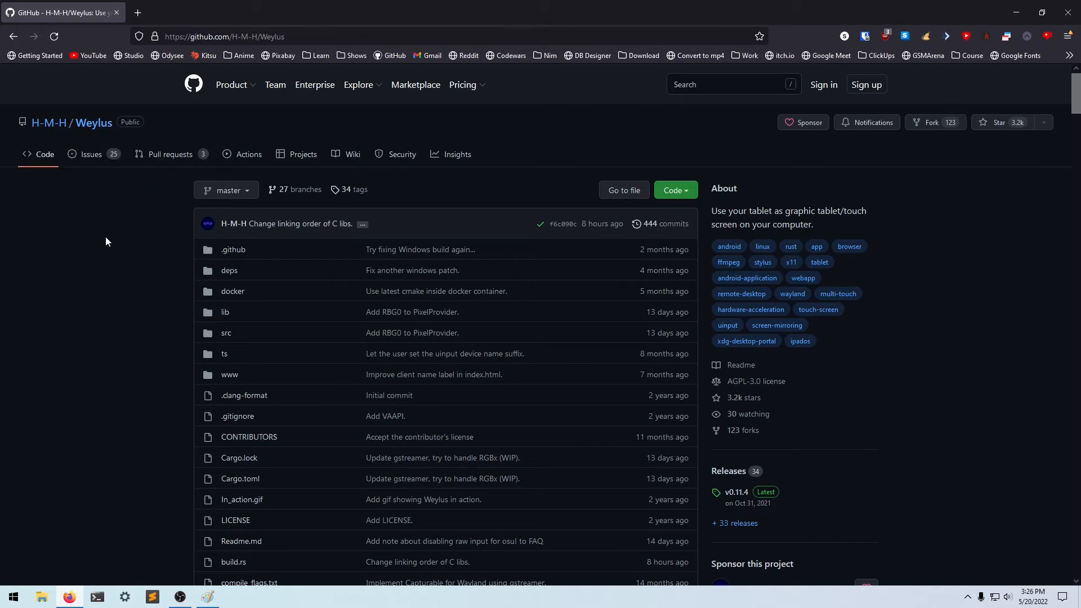
mouse_move(304, 291)
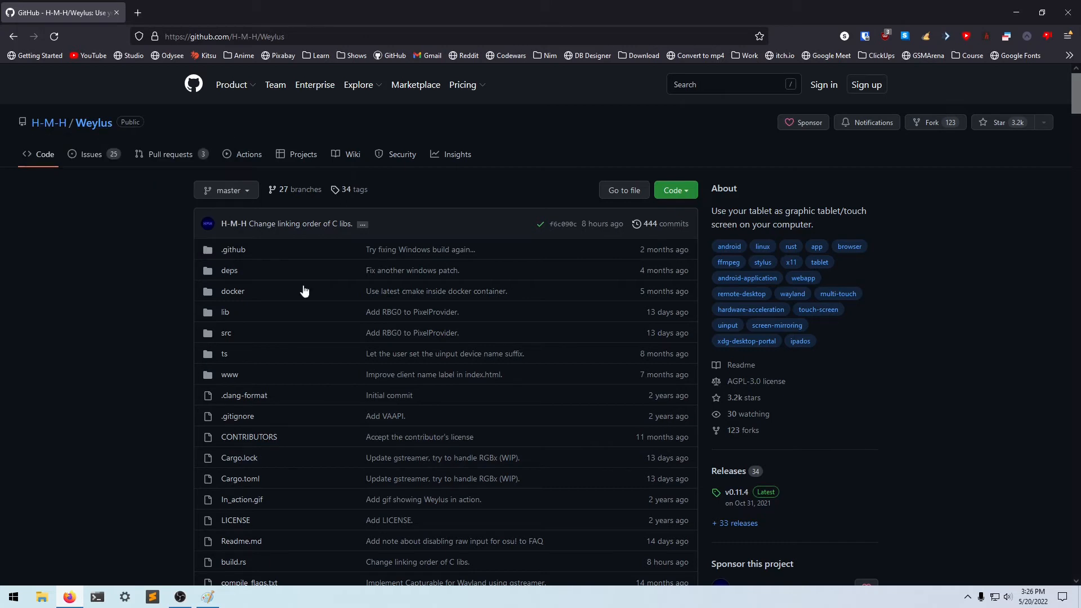
mouse_move(729, 471)
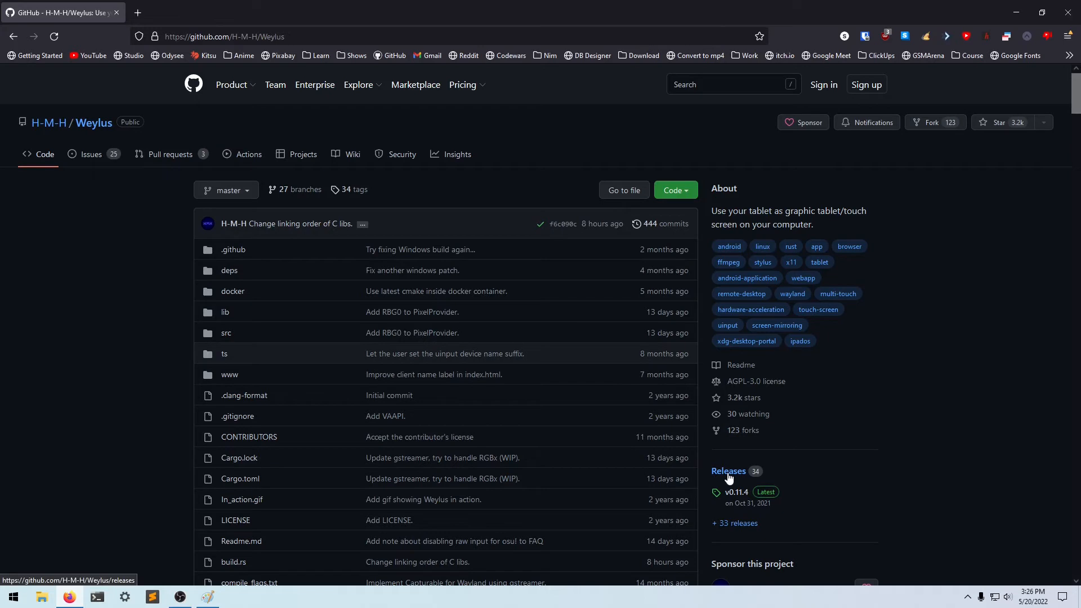
Download Windows.zip from the v0.11.4 Weylus release assets.
left_click(729, 472)
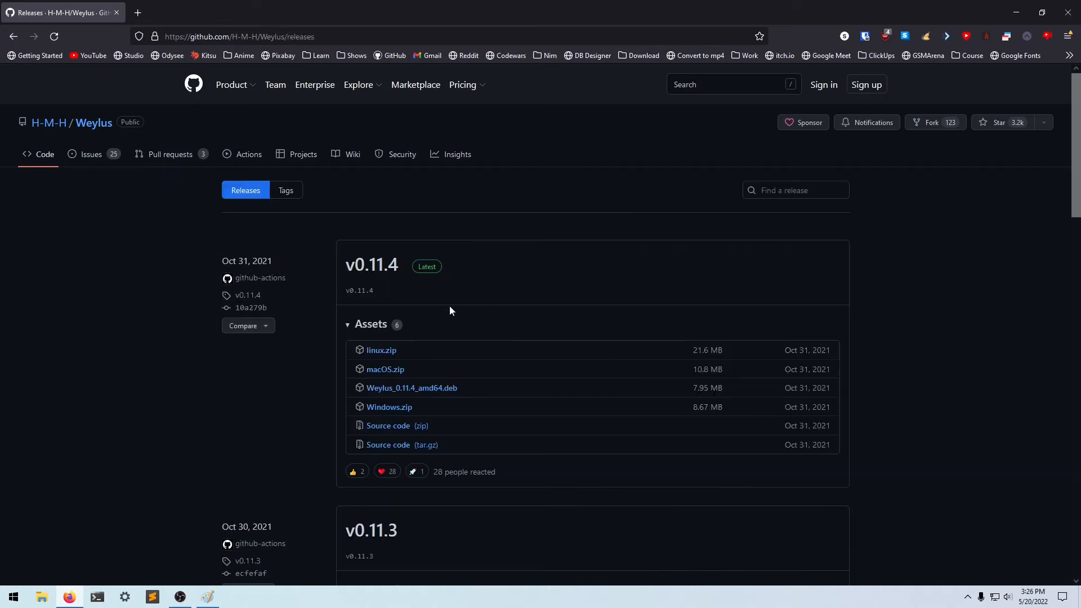
mouse_move(393, 392)
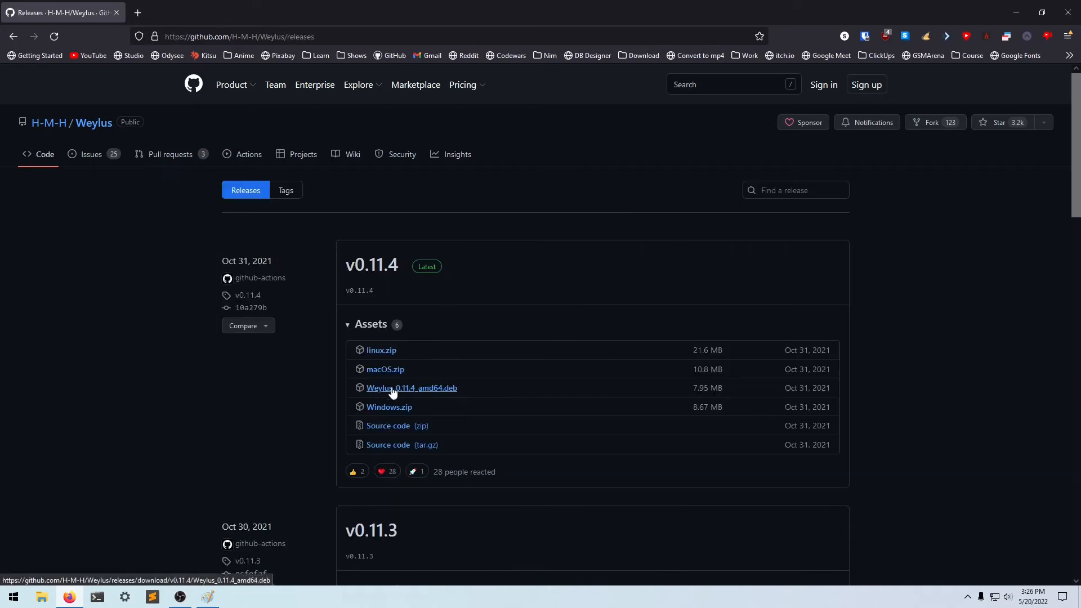
mouse_move(397, 412)
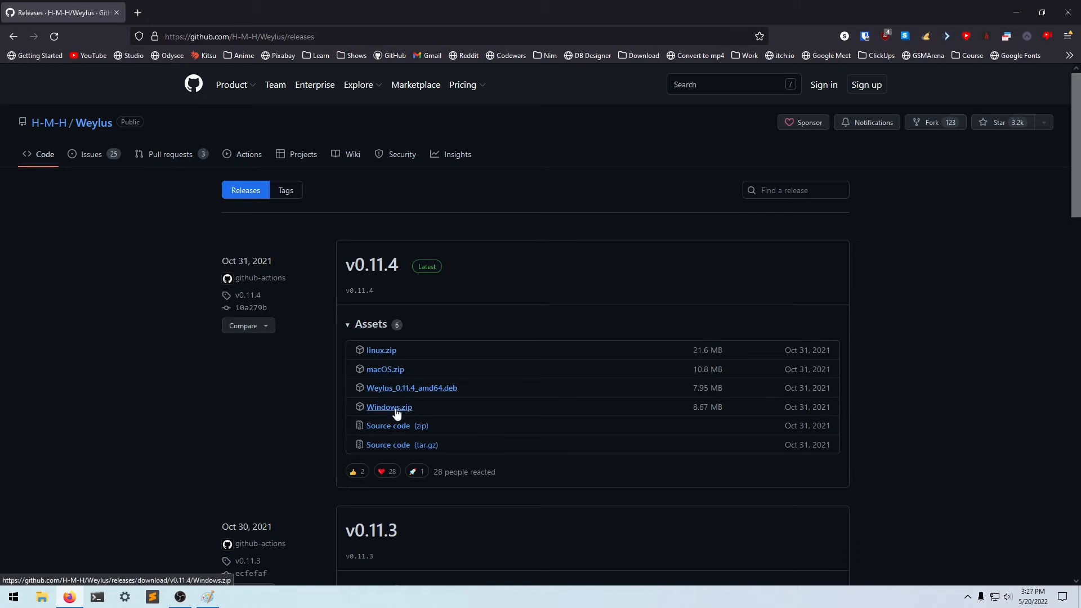
left_click(390, 408)
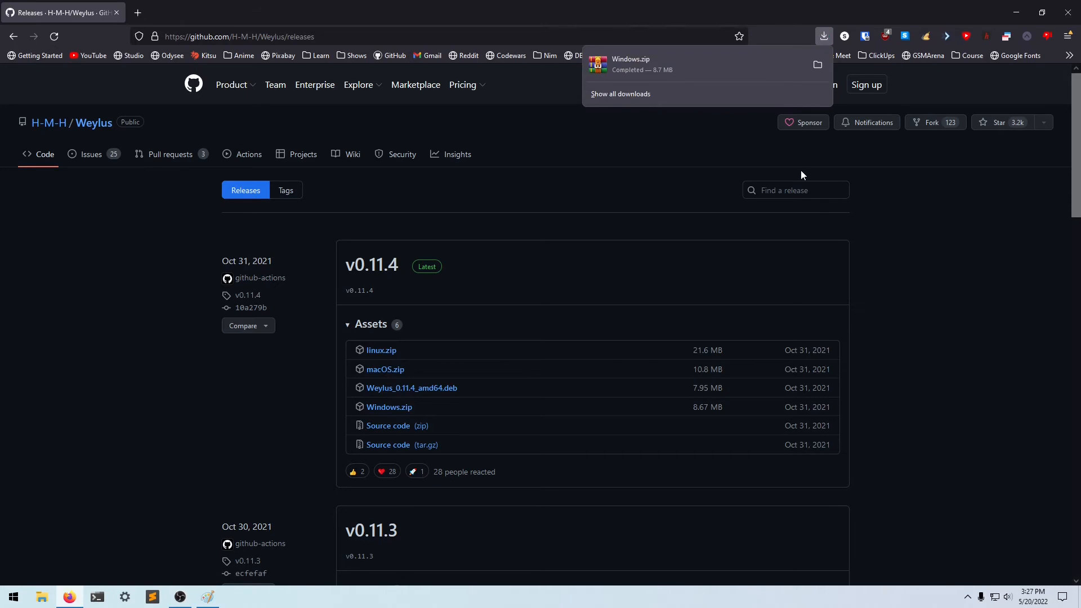
mouse_move(748, 232)
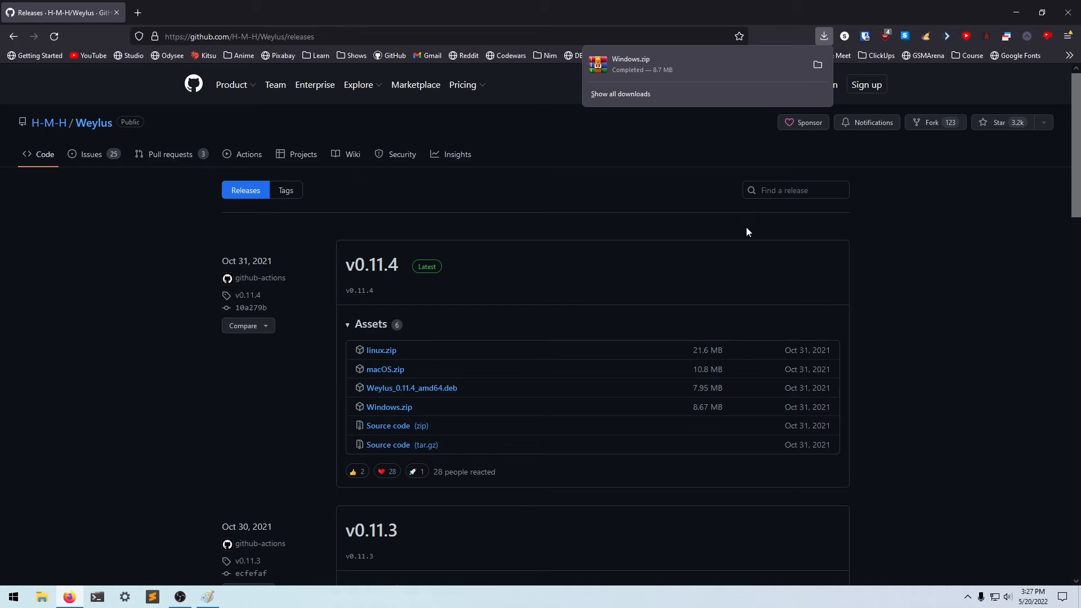
mouse_move(827, 85)
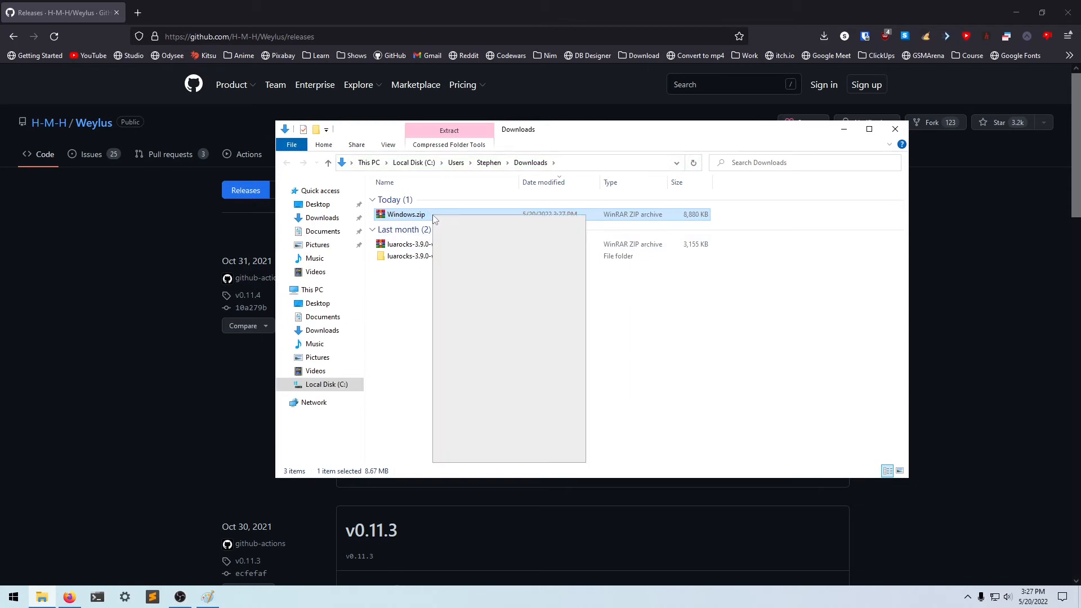
Extract Windows.zip into Downloads and open the new Windows folder.
right_click(404, 215)
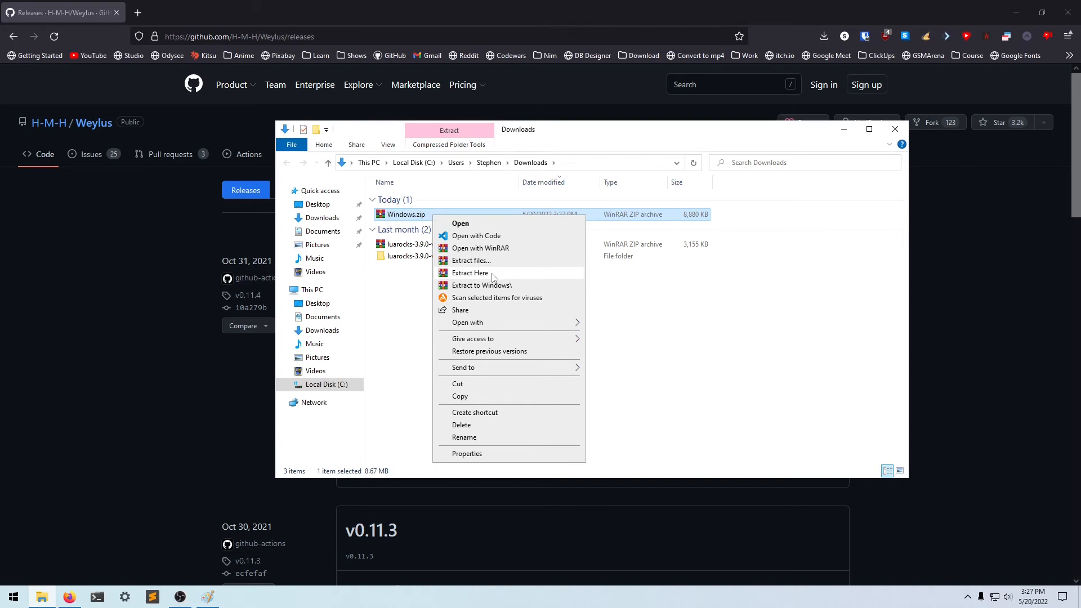
left_click(495, 289)
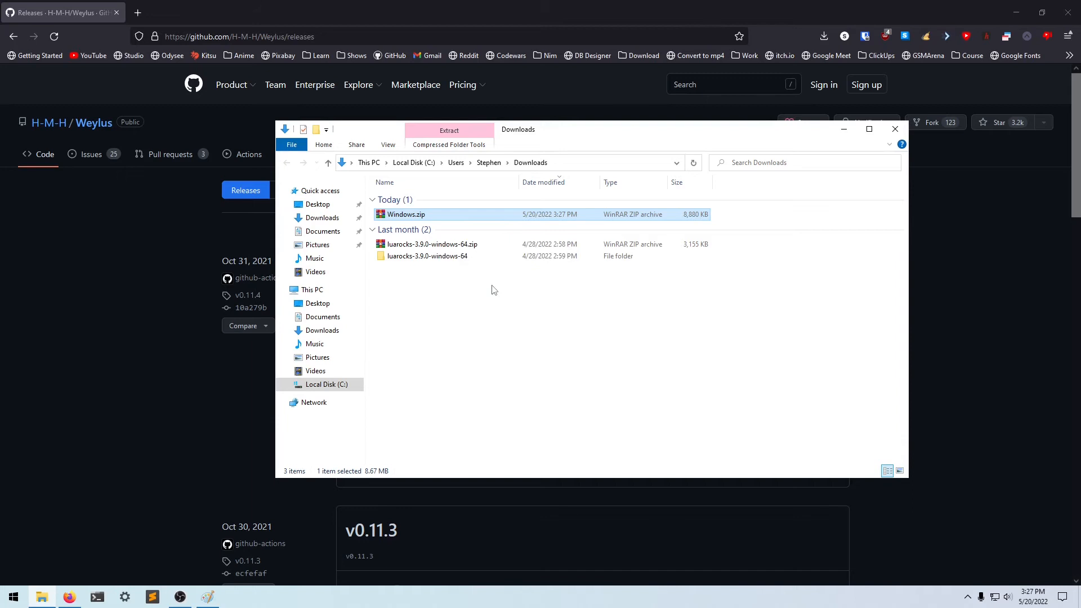
right_click(405, 214)
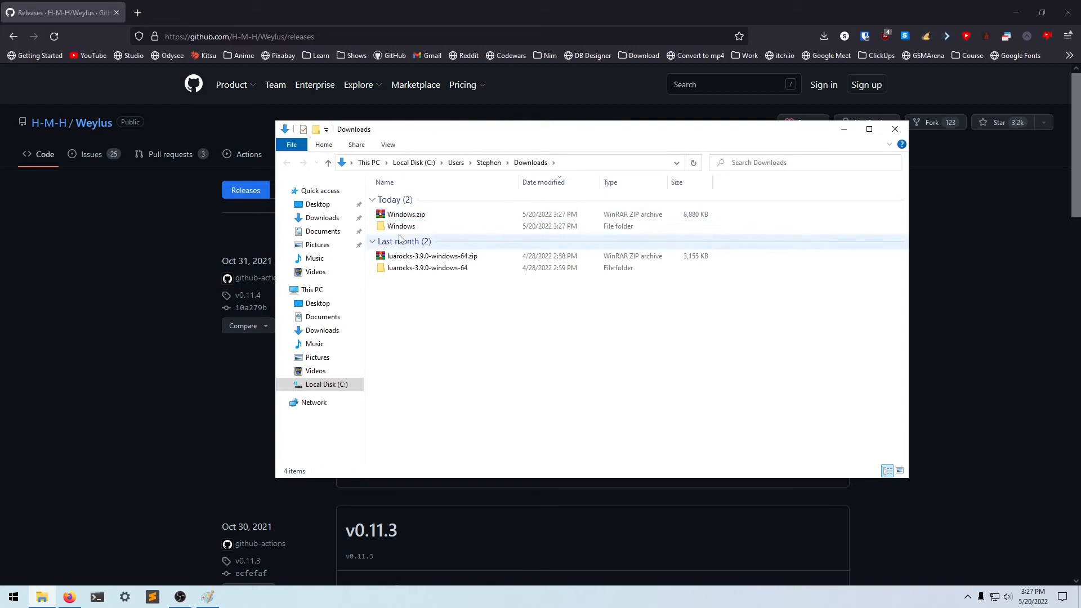
double_click(401, 226)
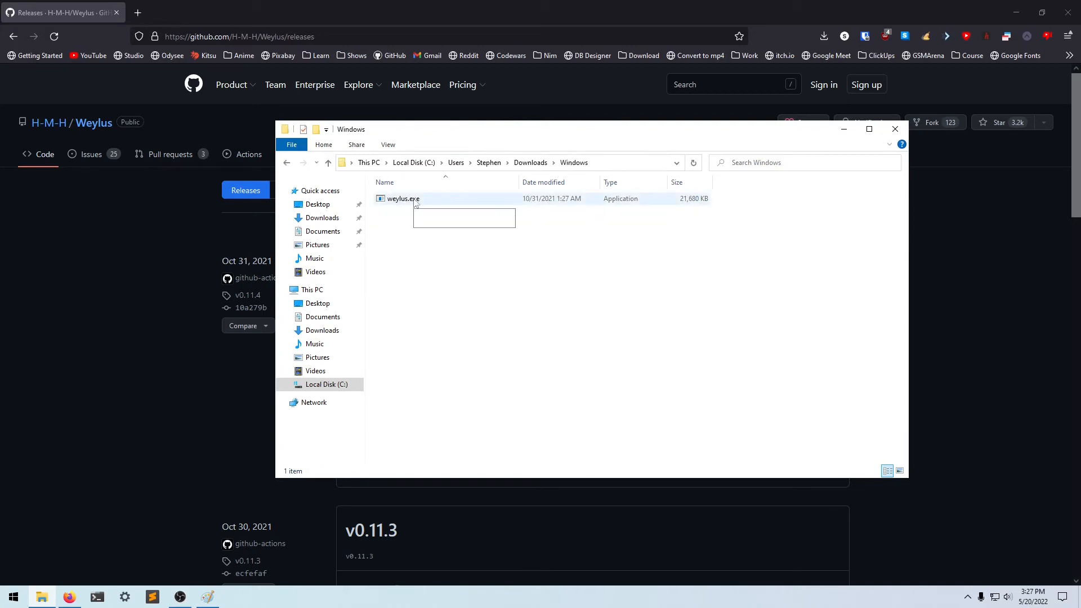
Launch weylus.exe and check port 1701 and websocket port 9001.
double_click(401, 198)
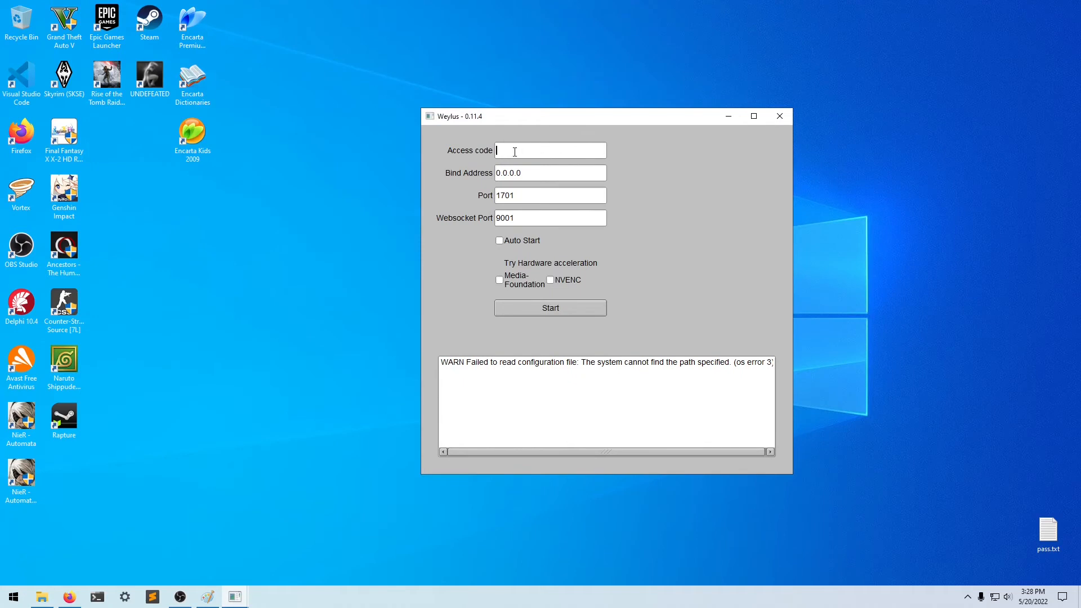
mouse_move(661, 247)
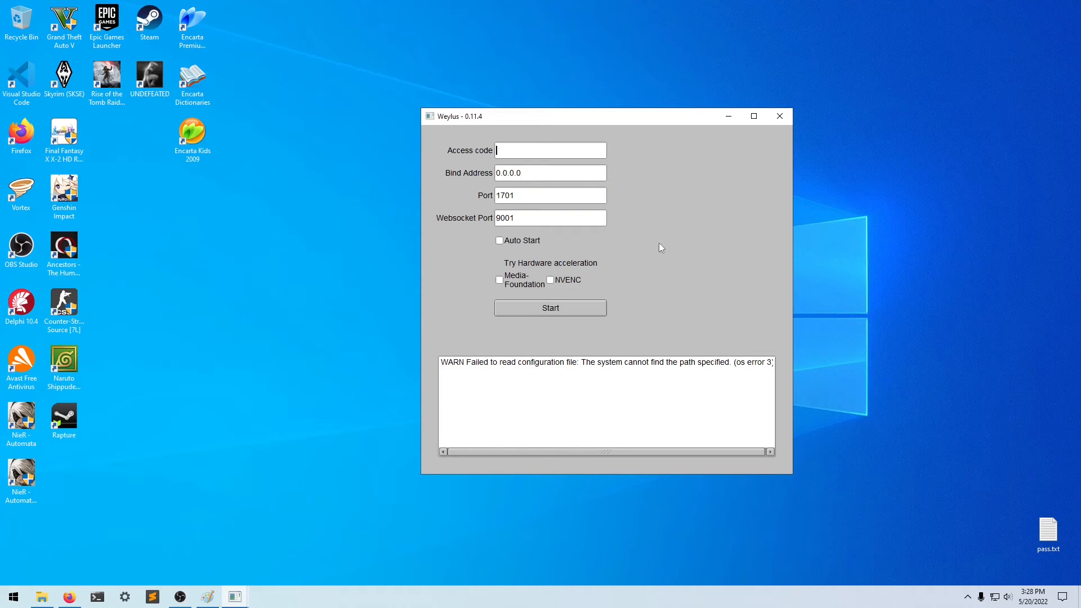
mouse_move(549, 176)
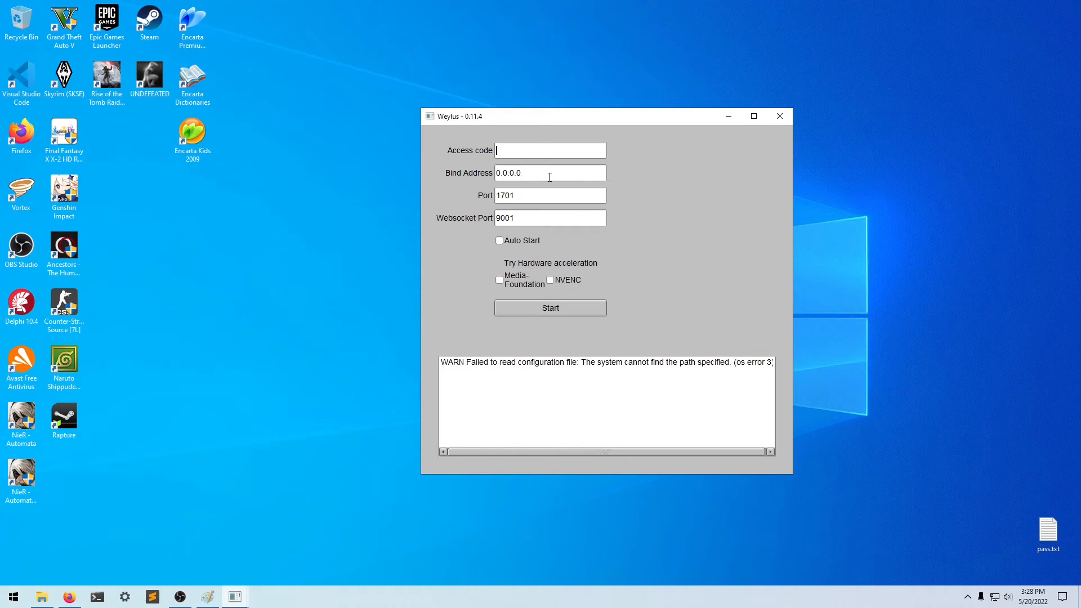
double_click(505, 195)
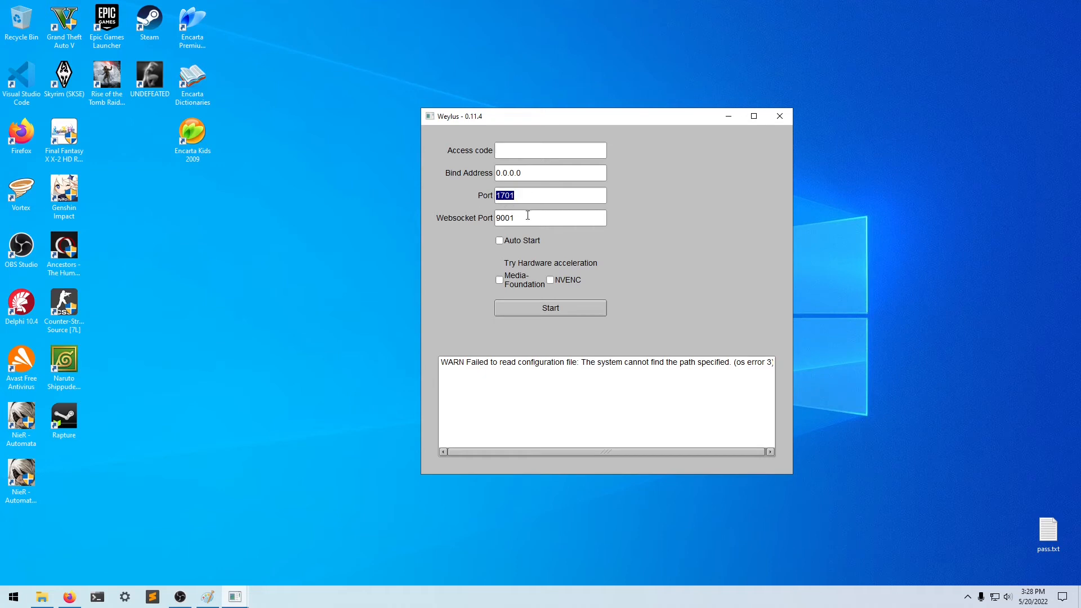
left_click(550, 217)
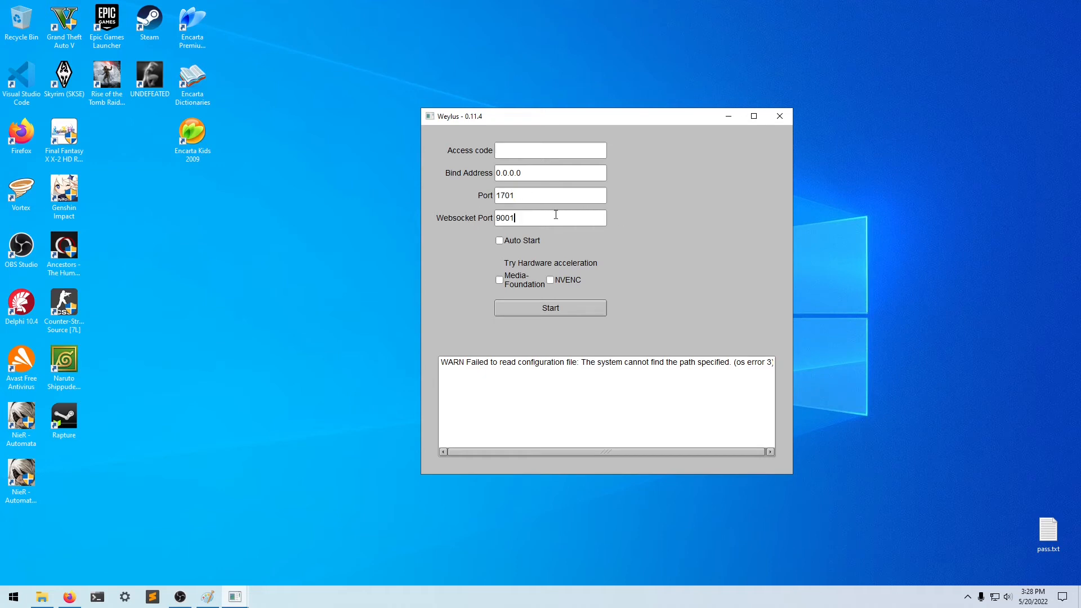
mouse_move(596, 254)
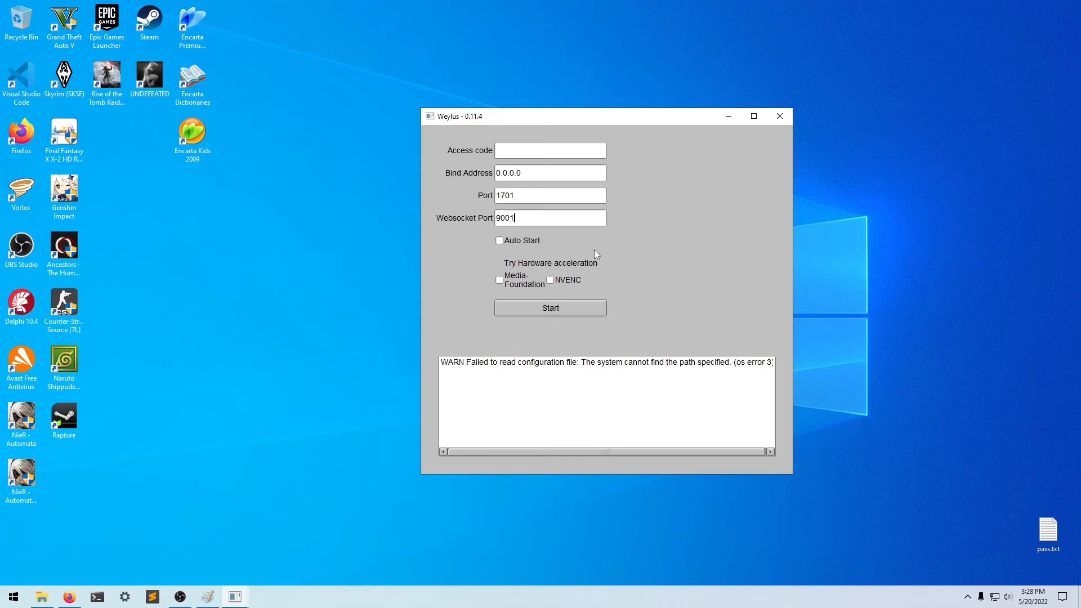
mouse_move(525, 240)
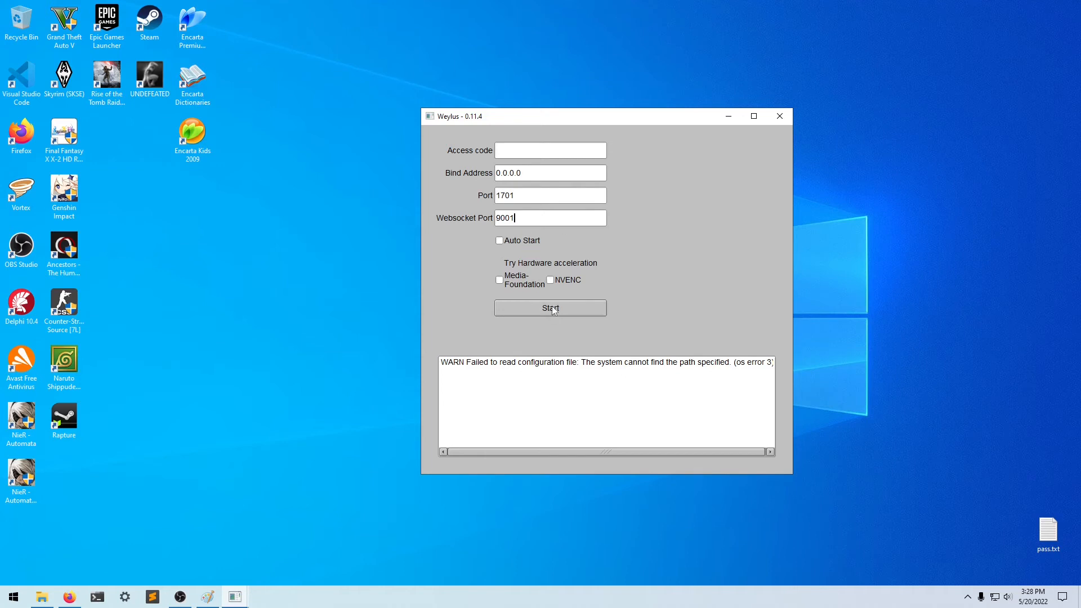
Start the Weylus server and allow firewall access including public networks.
left_click(550, 308)
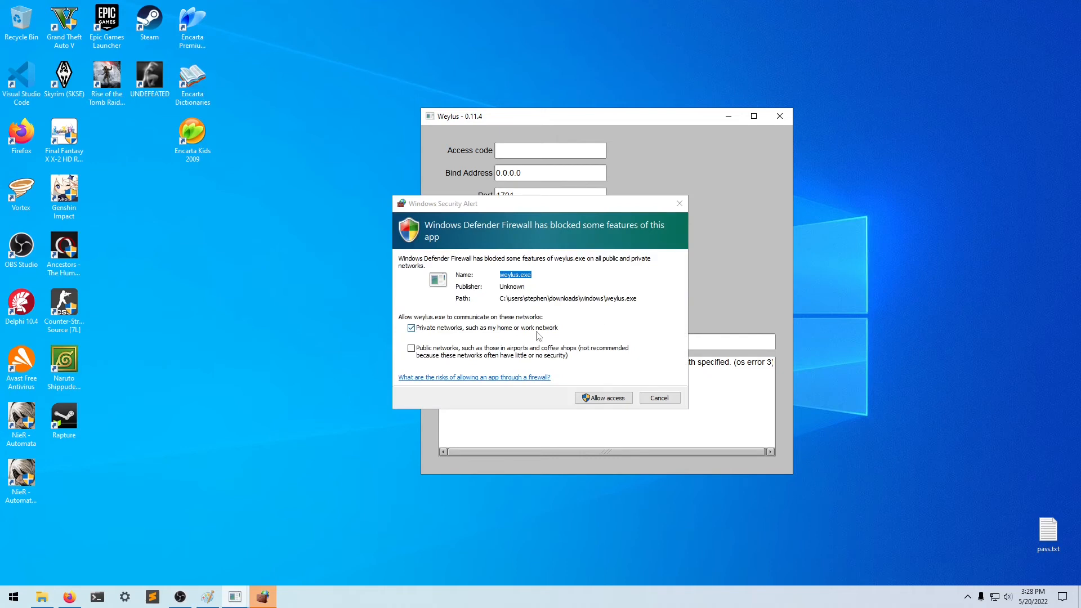
left_click(411, 348)
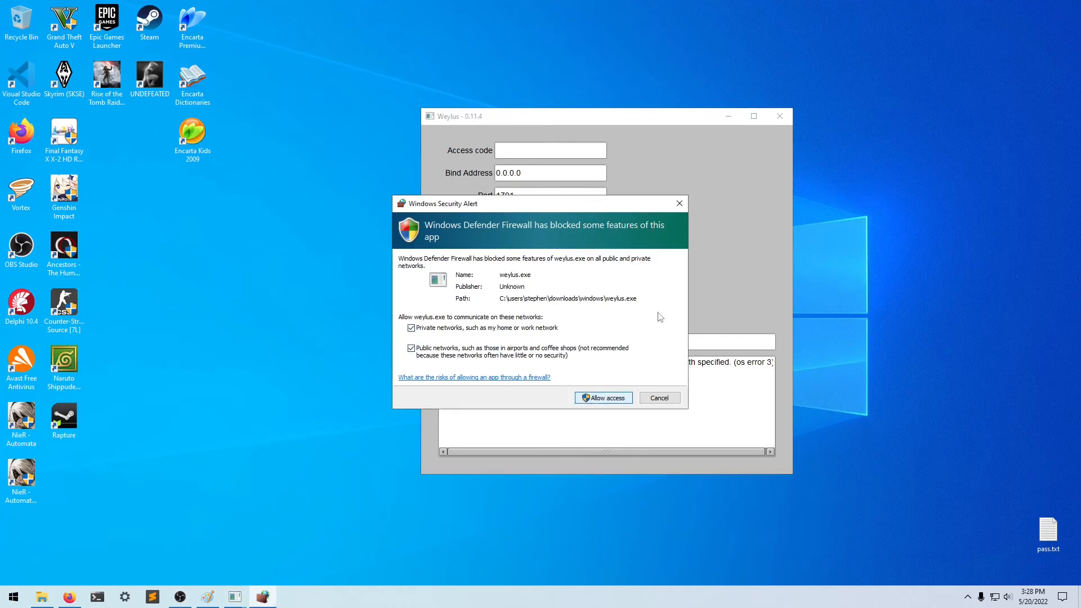
left_click(603, 398)
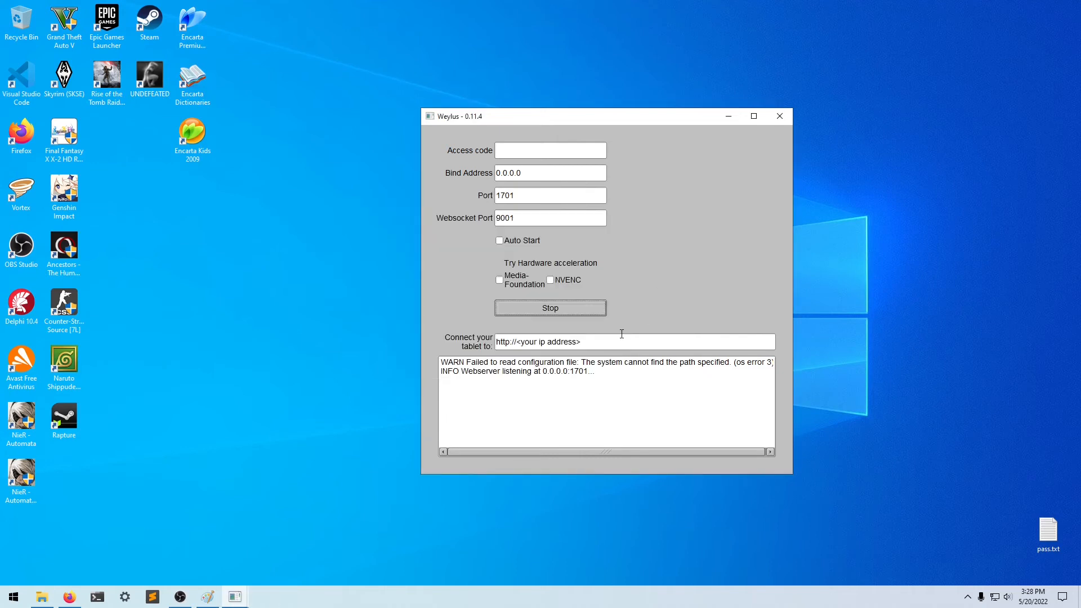
mouse_move(564, 371)
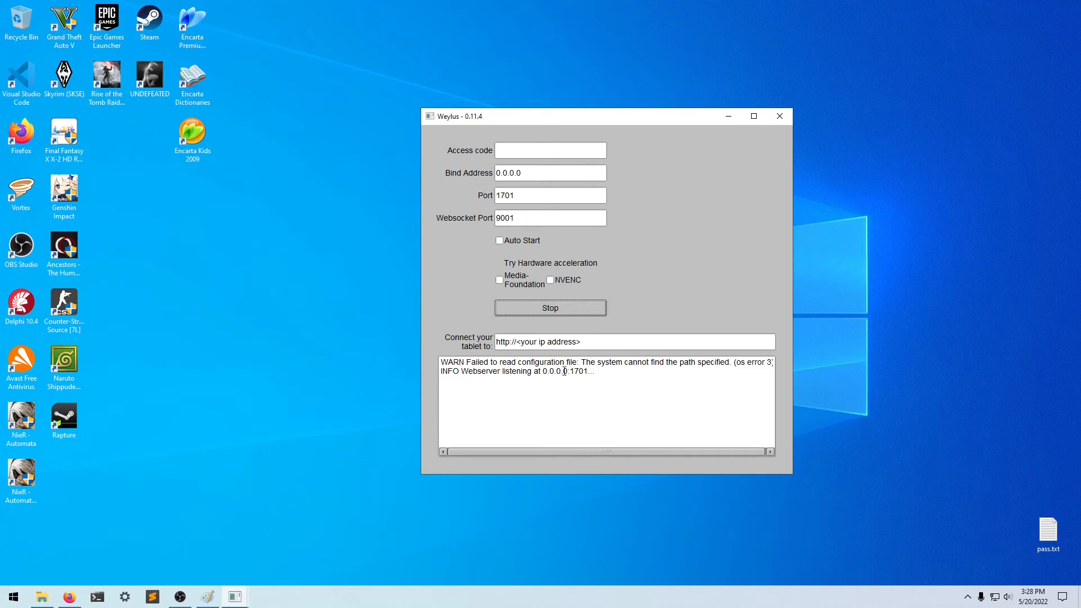
mouse_move(464, 394)
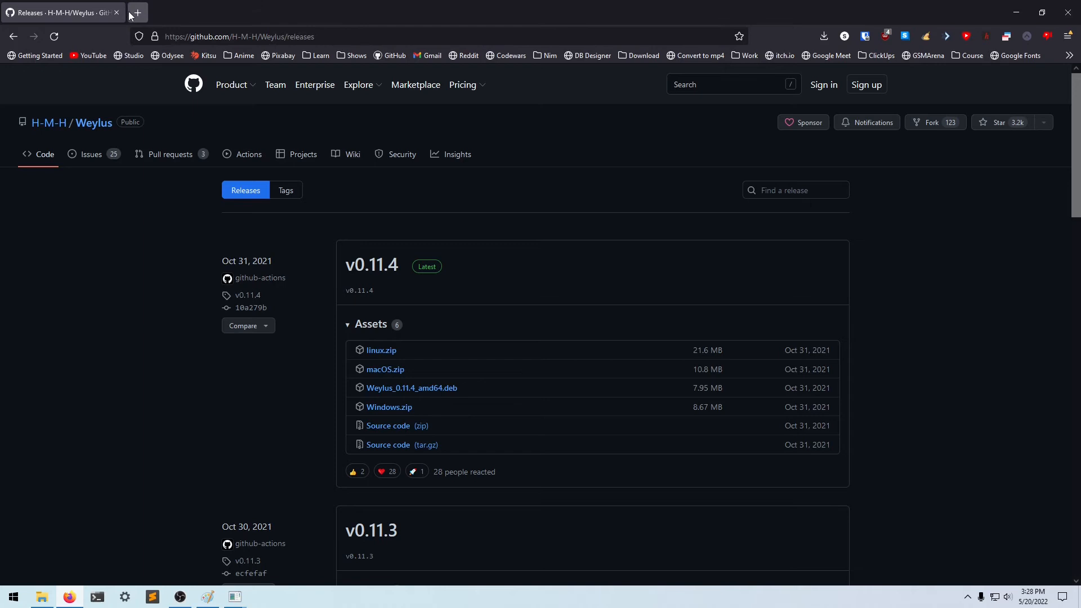
mouse_move(207, 55)
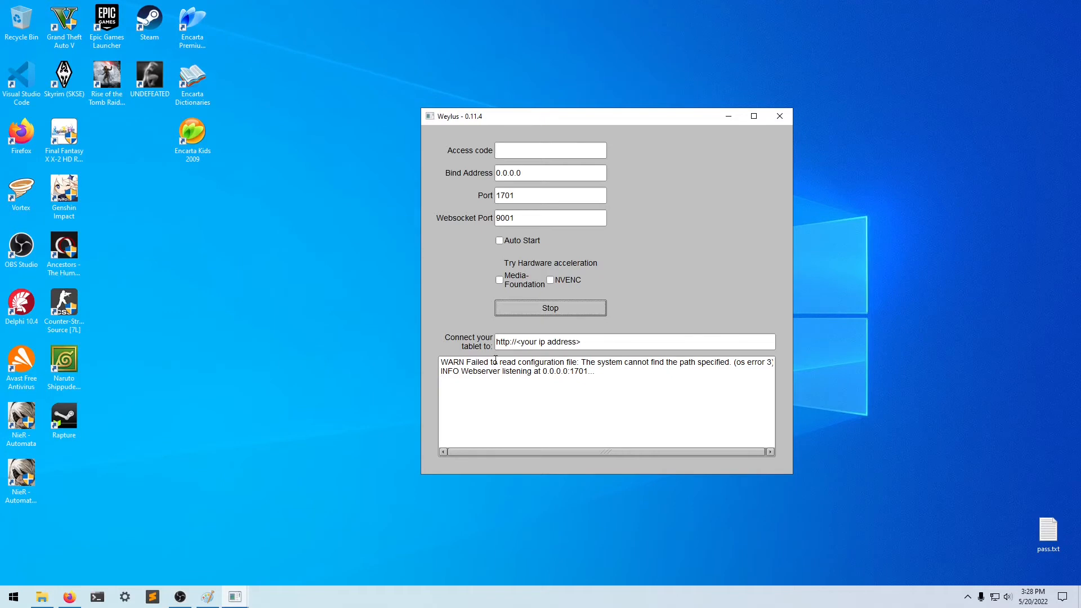
View the localhost:1701 Weylus page streaming the desktop in Firefox.
double_click(580, 371)
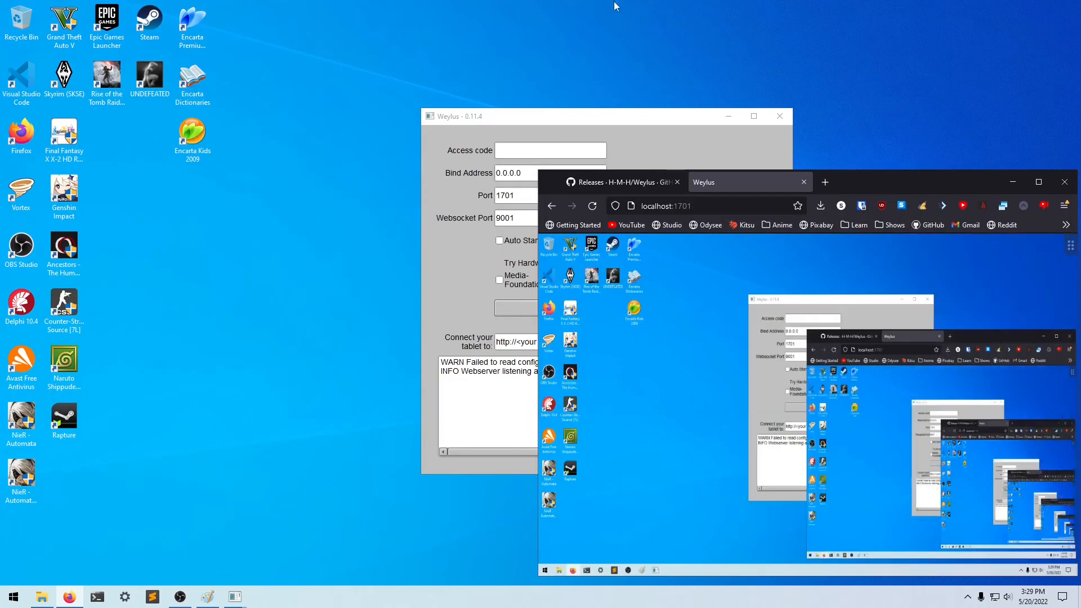
mouse_move(865, 50)
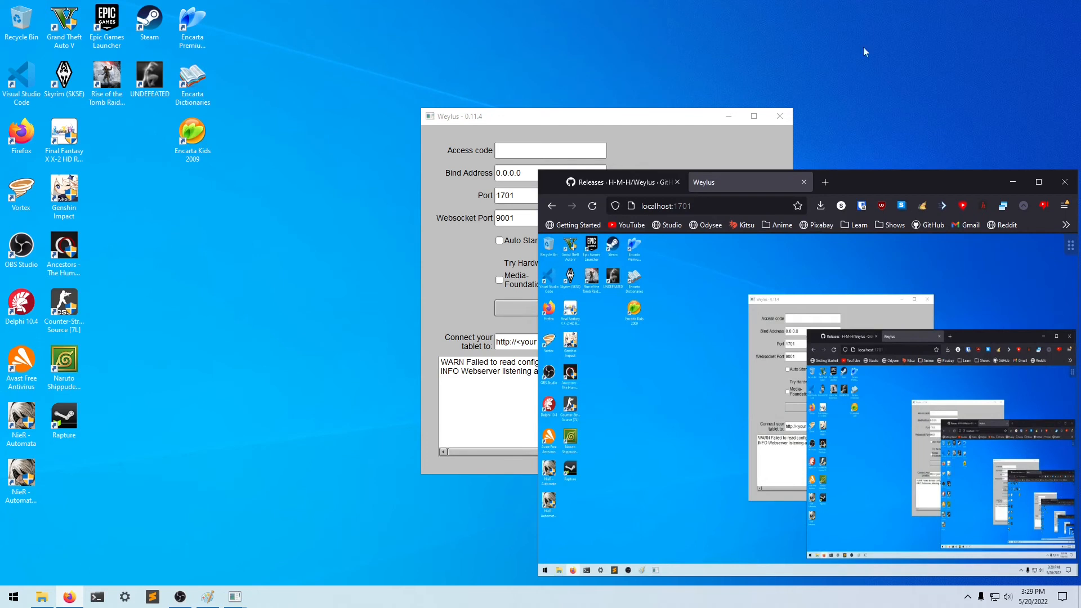
mouse_move(907, 188)
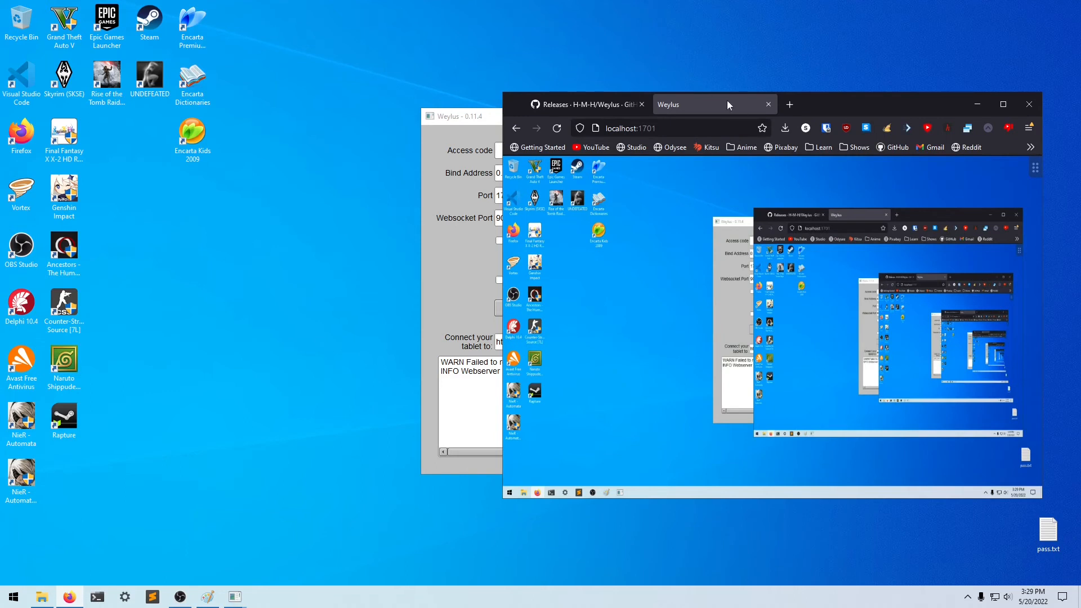
mouse_move(813, 114)
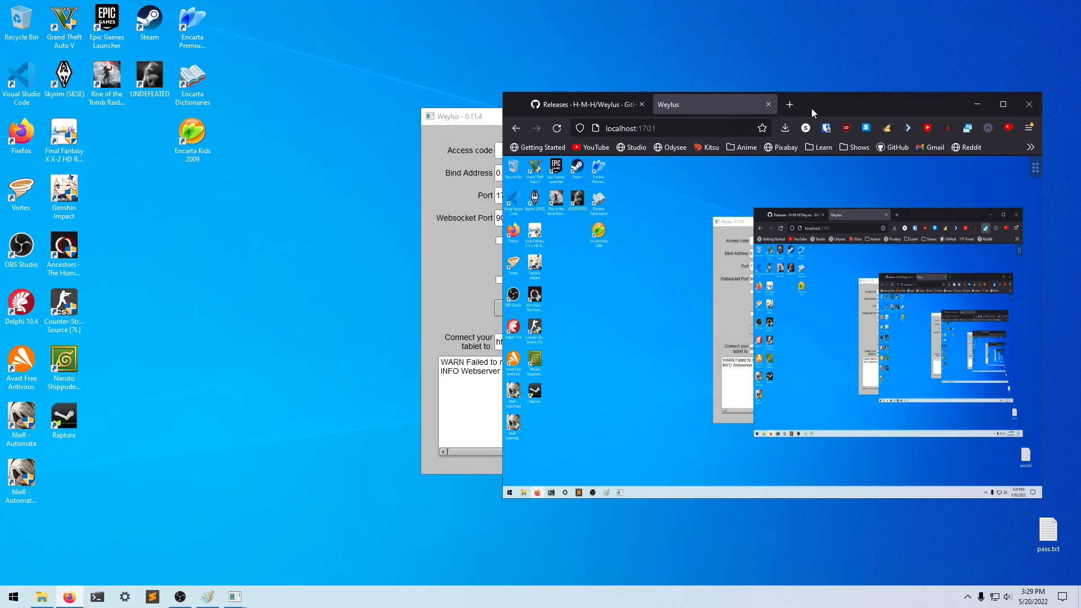
mouse_move(769, 104)
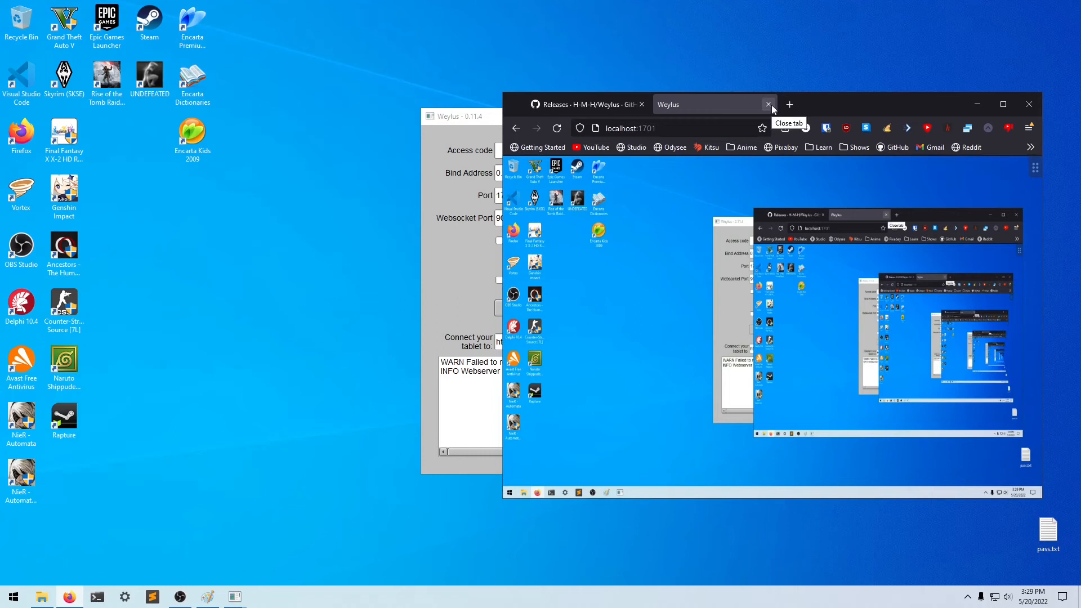
Close the Firefox Weylus tab and launch Run from the Start menu.
left_click(768, 104)
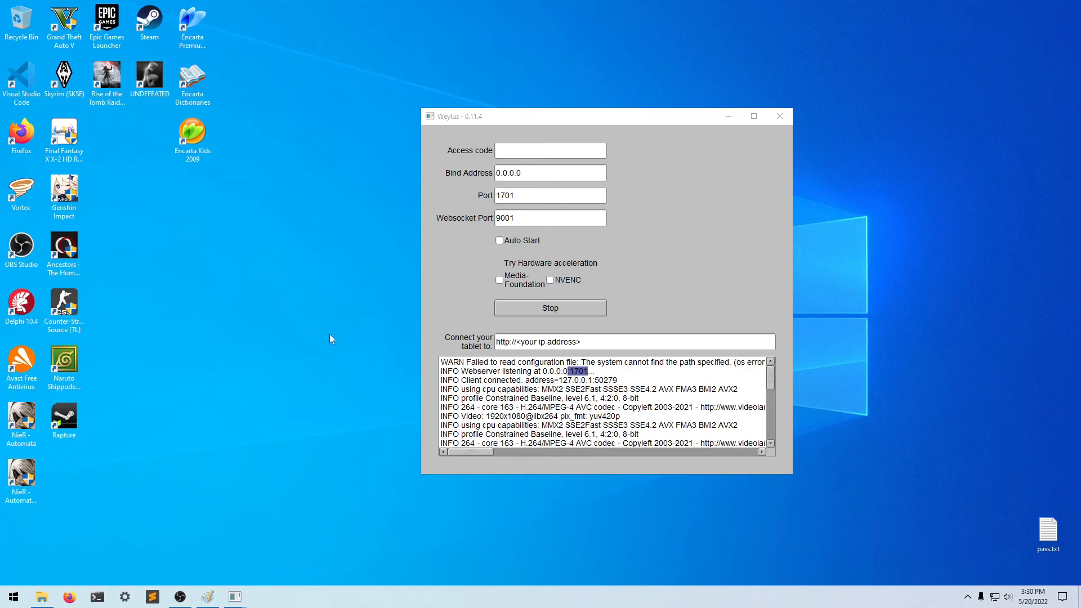
mouse_move(87, 549)
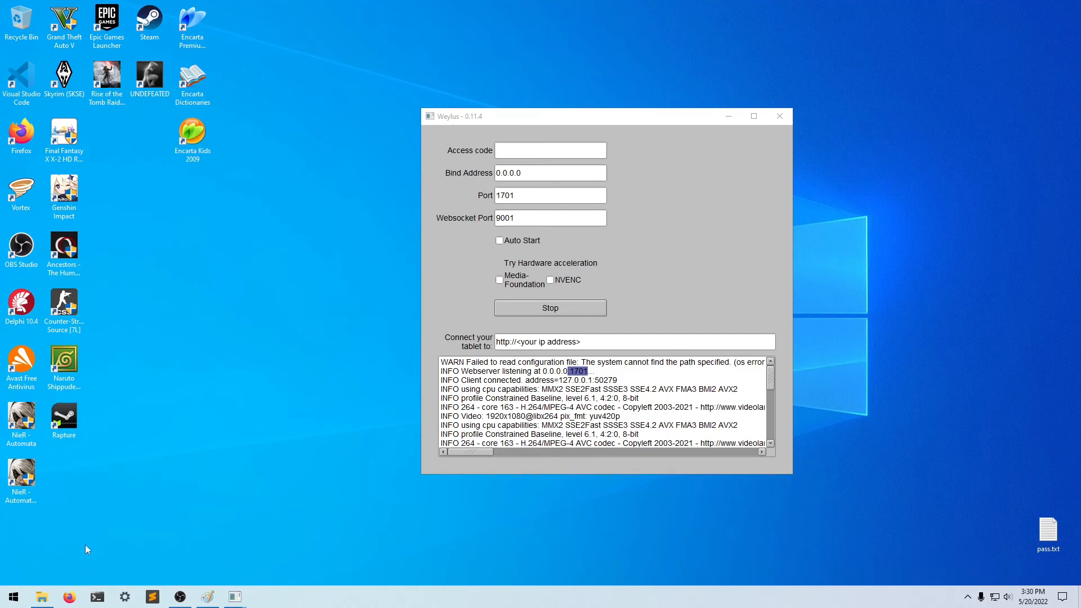
left_click(14, 596)
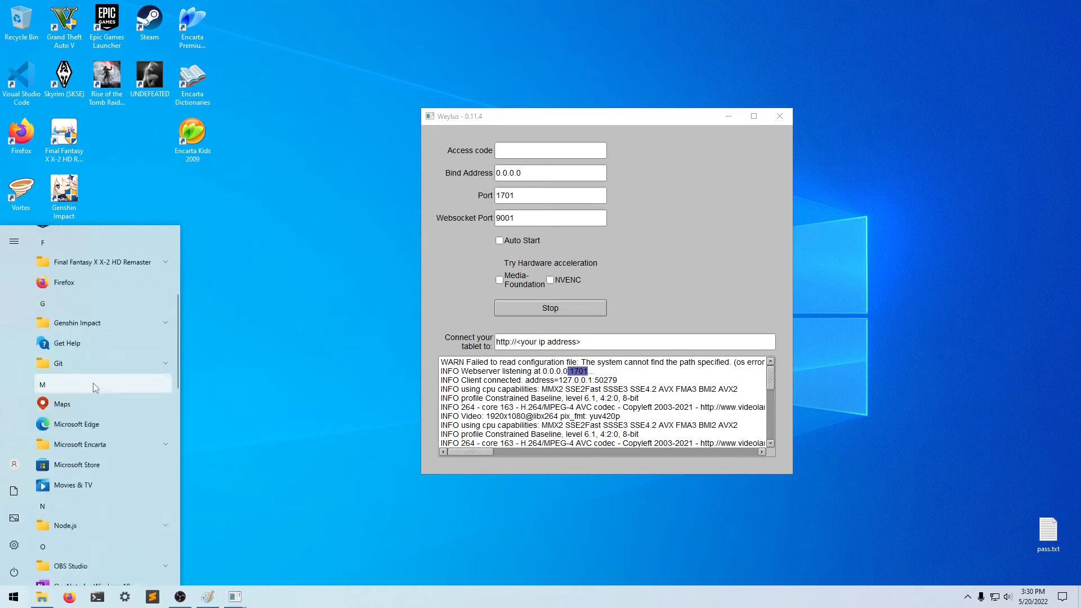
scroll("down", 3)
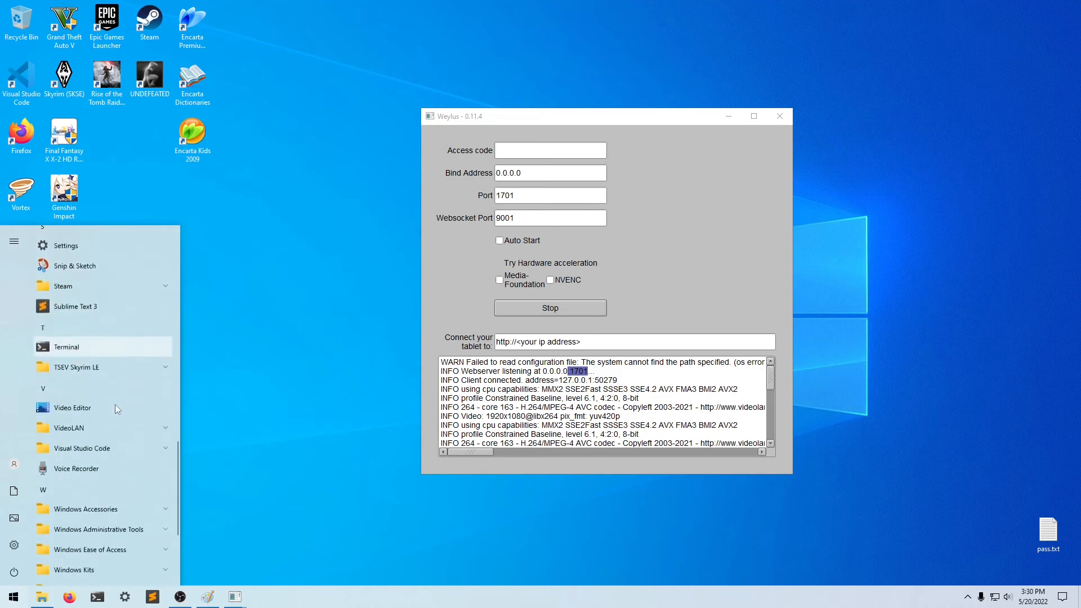
left_click(269, 401)
type("xmd")
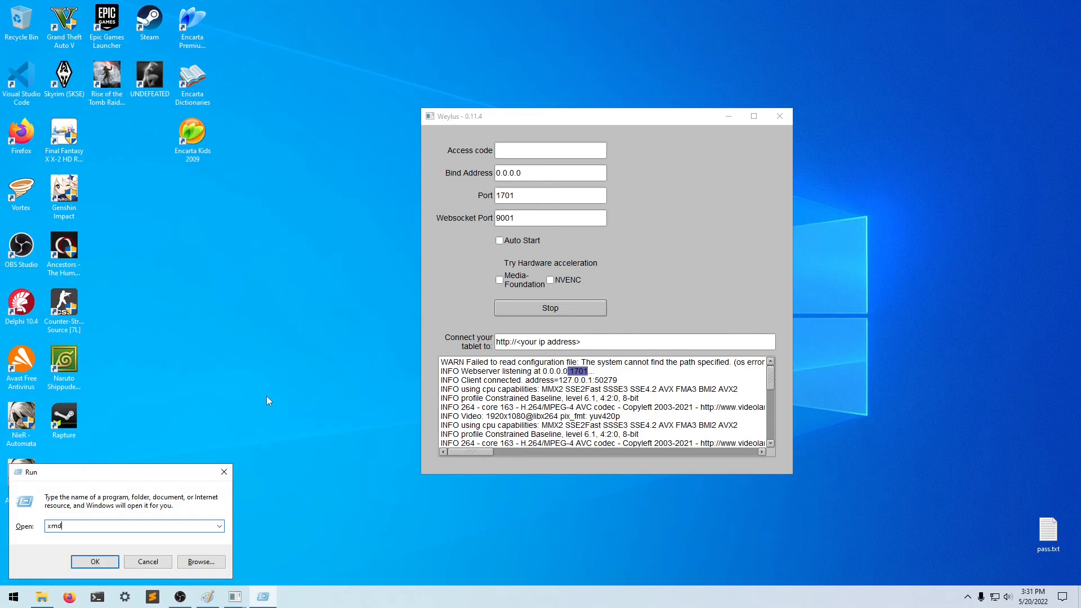
Open Command Prompt via cmd and run ipconfig.
type("cmd")
type("ip")
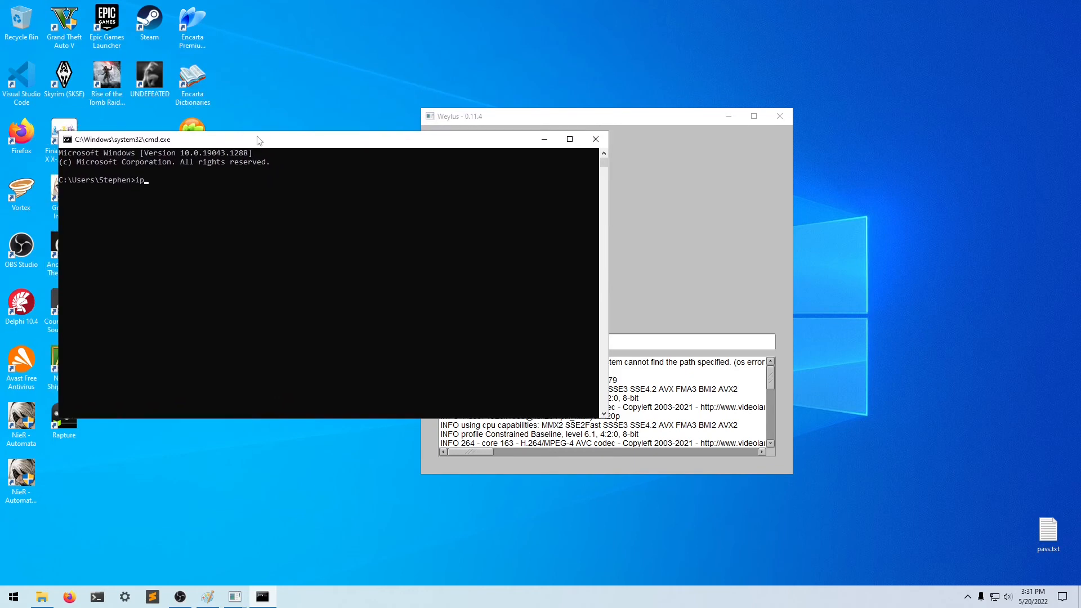
type("config")
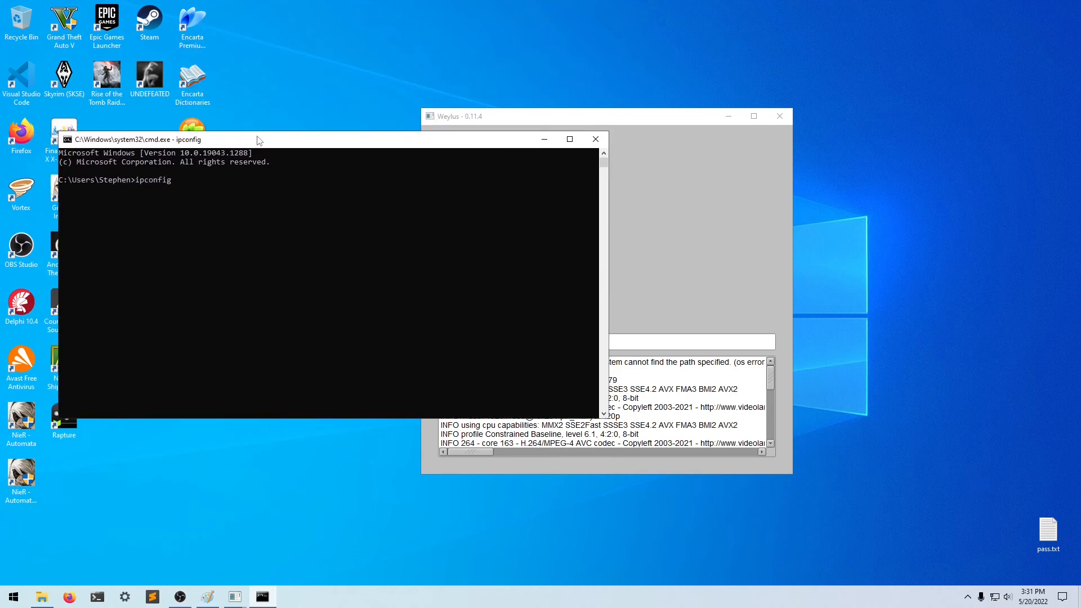
key("Enter")
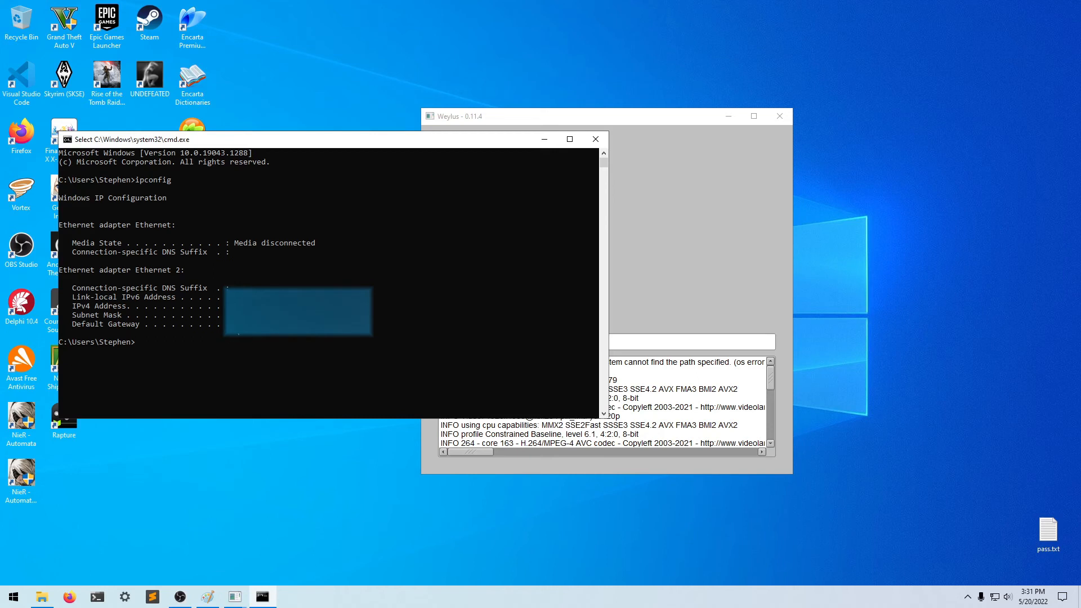
mouse_move(267, 372)
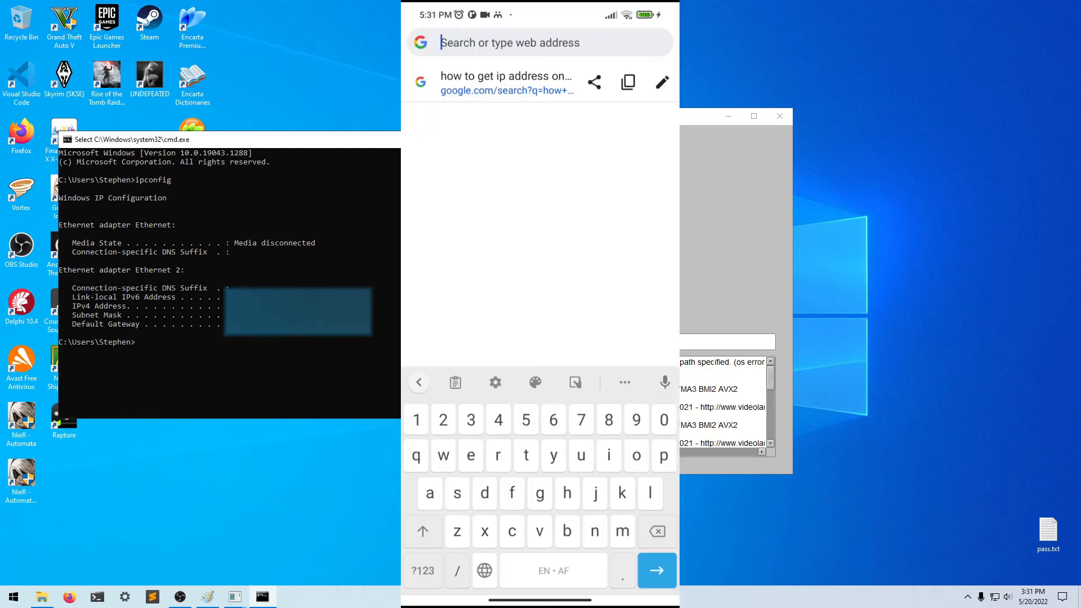
type("http://1")
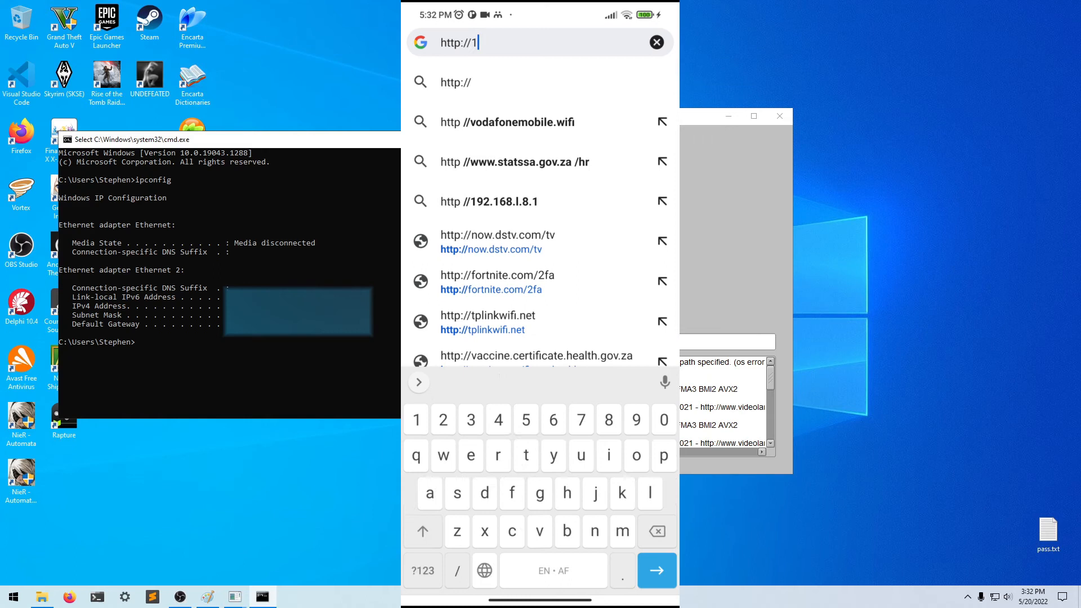
type("92")
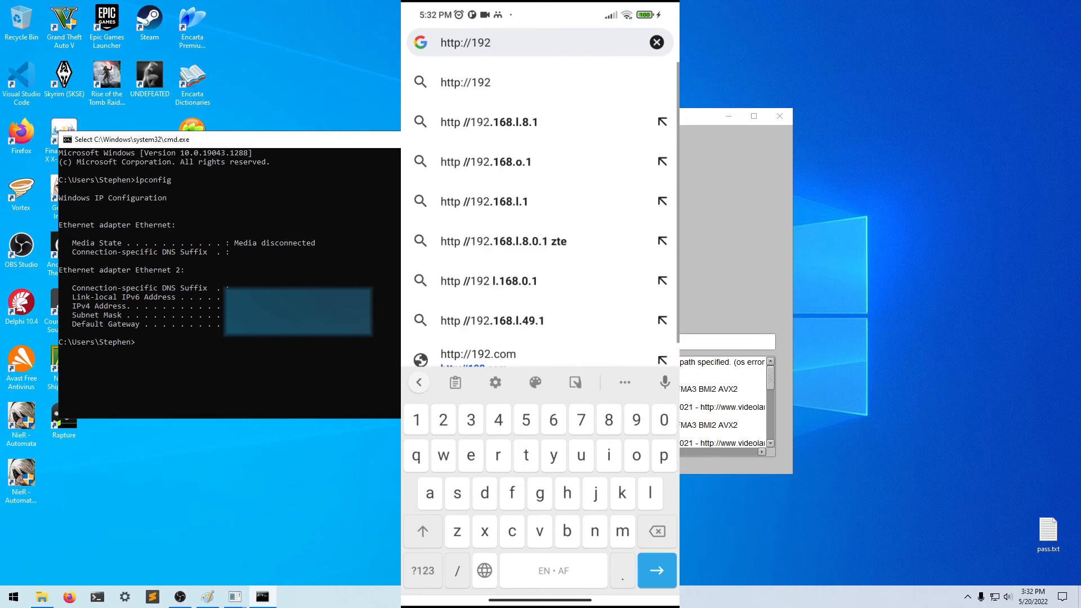
type("168.15")
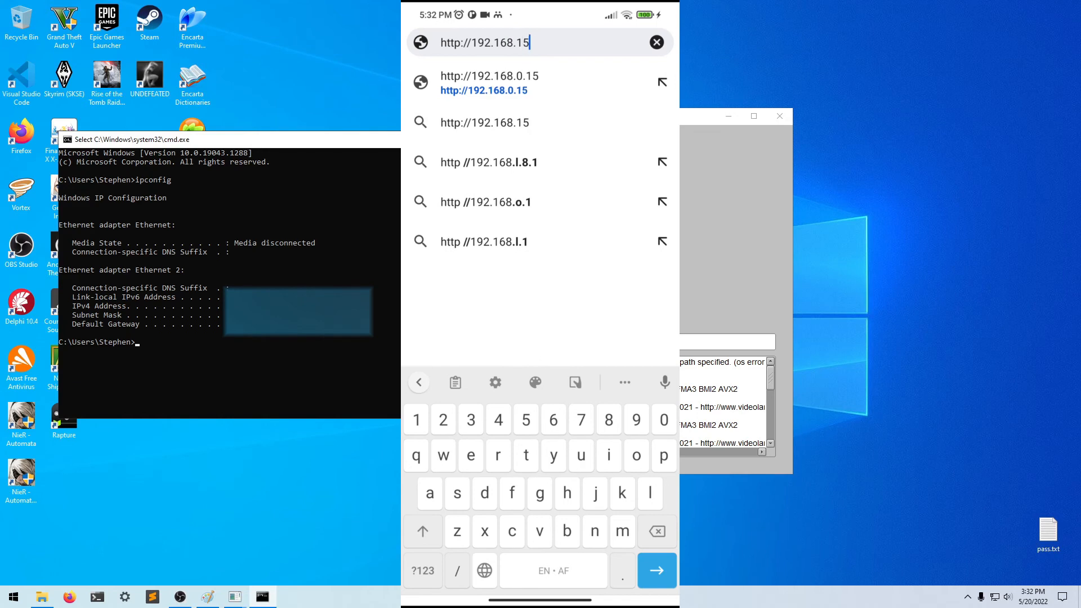
type(".2")
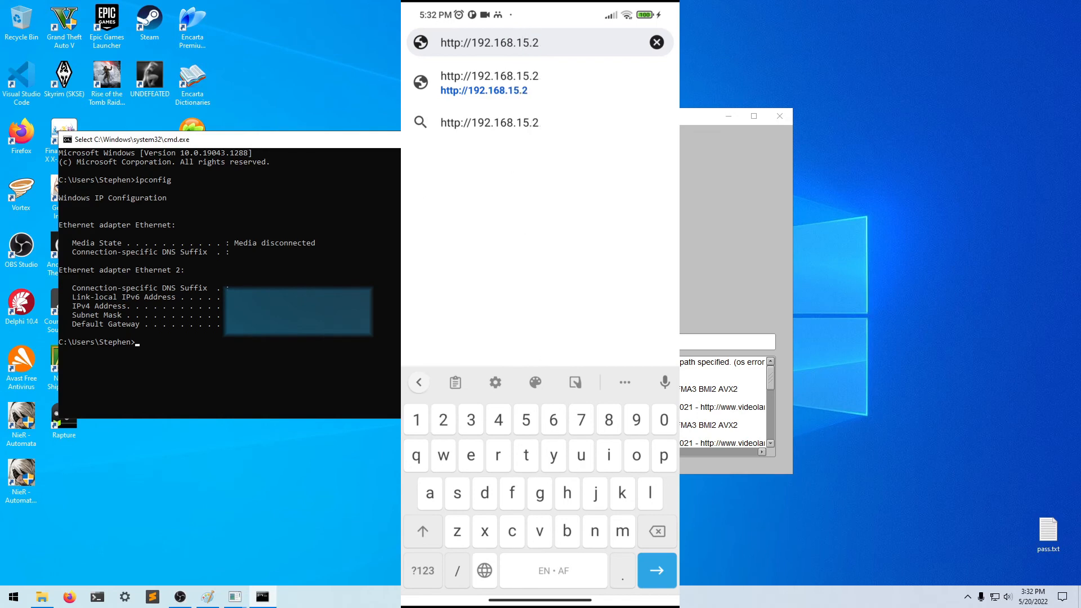
type("06:")
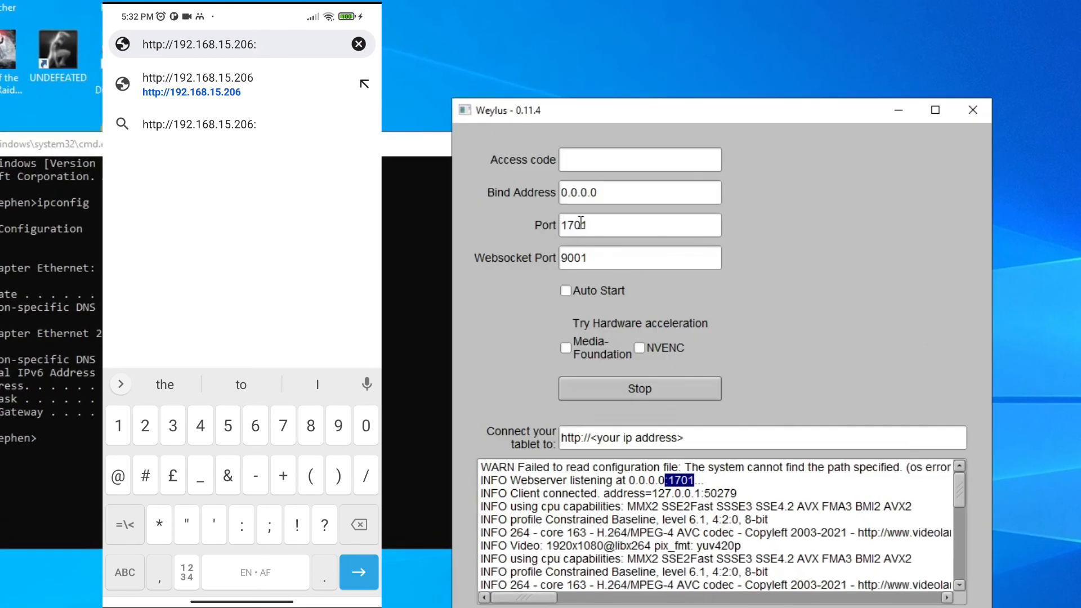
mouse_move(759, 240)
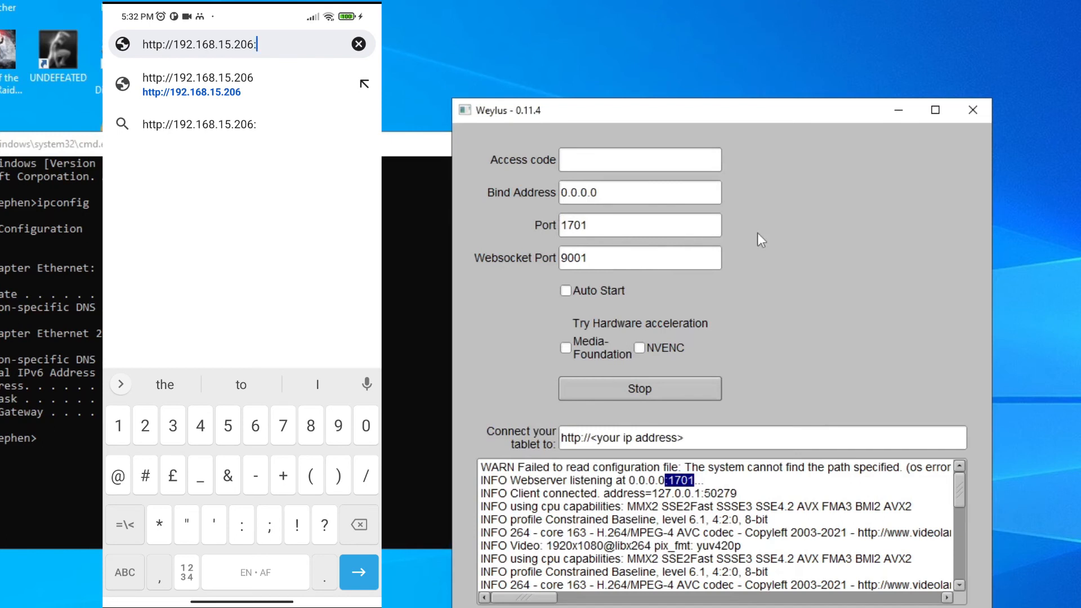
type("1701")
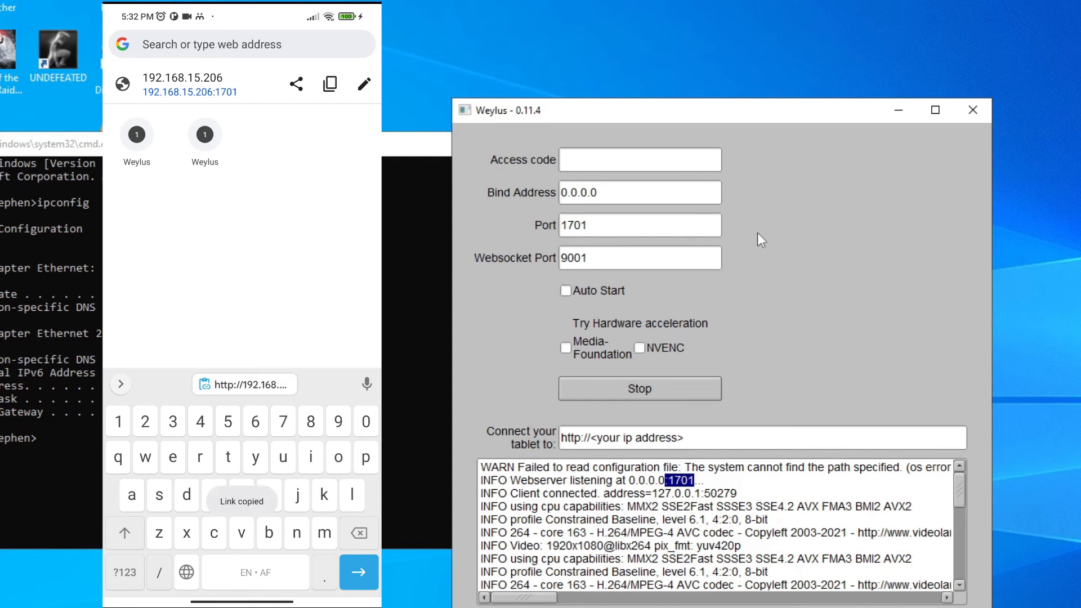
Open the Weylus page, choose Desktop (autopilot) capture, and scroll the Settings panel.
left_click(241, 44)
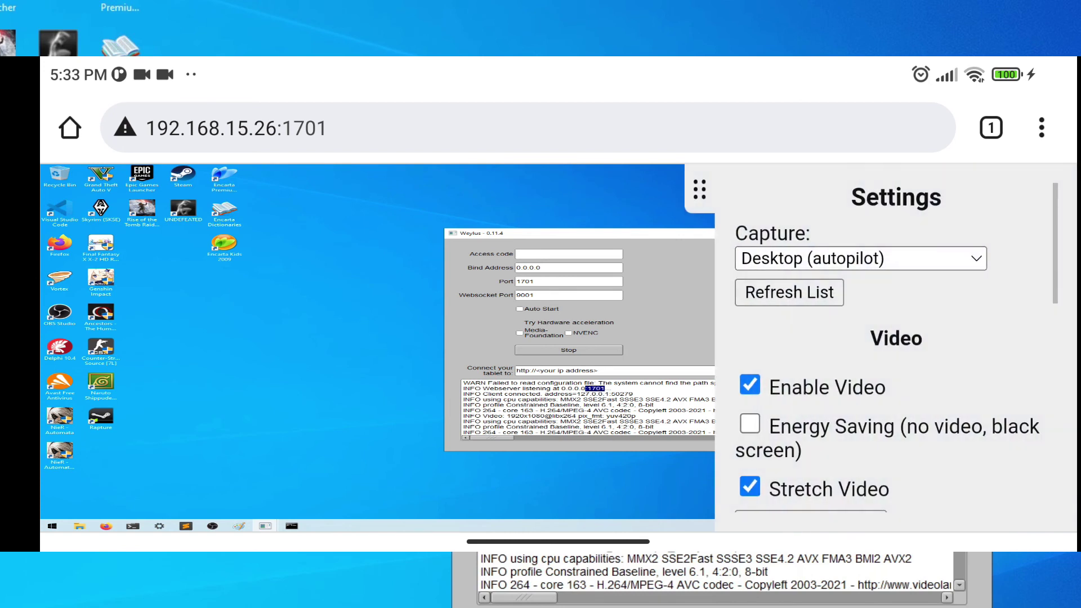
left_click(861, 259)
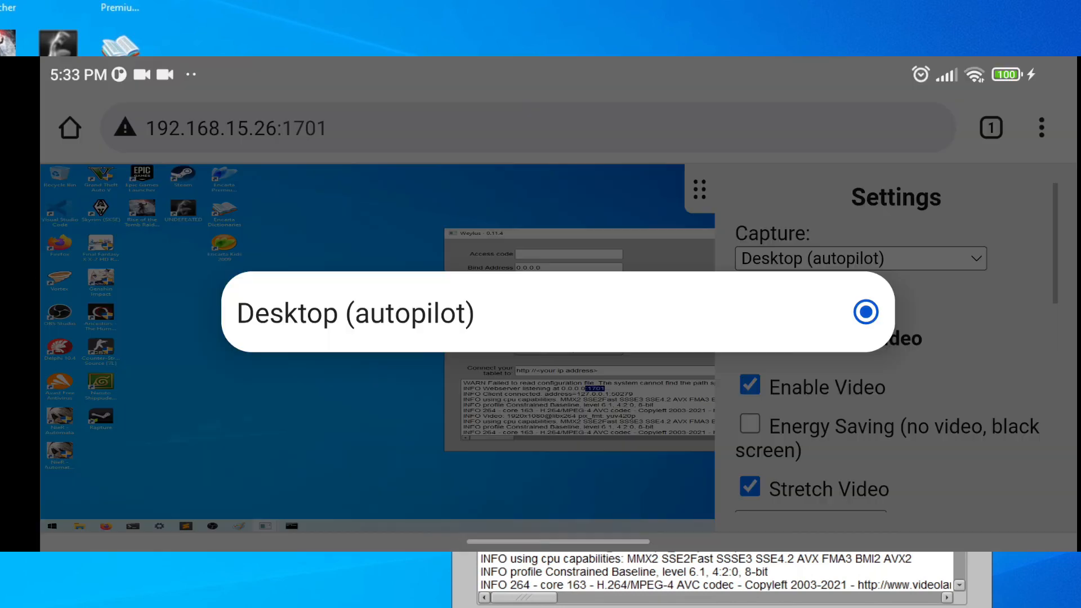
left_click(355, 313)
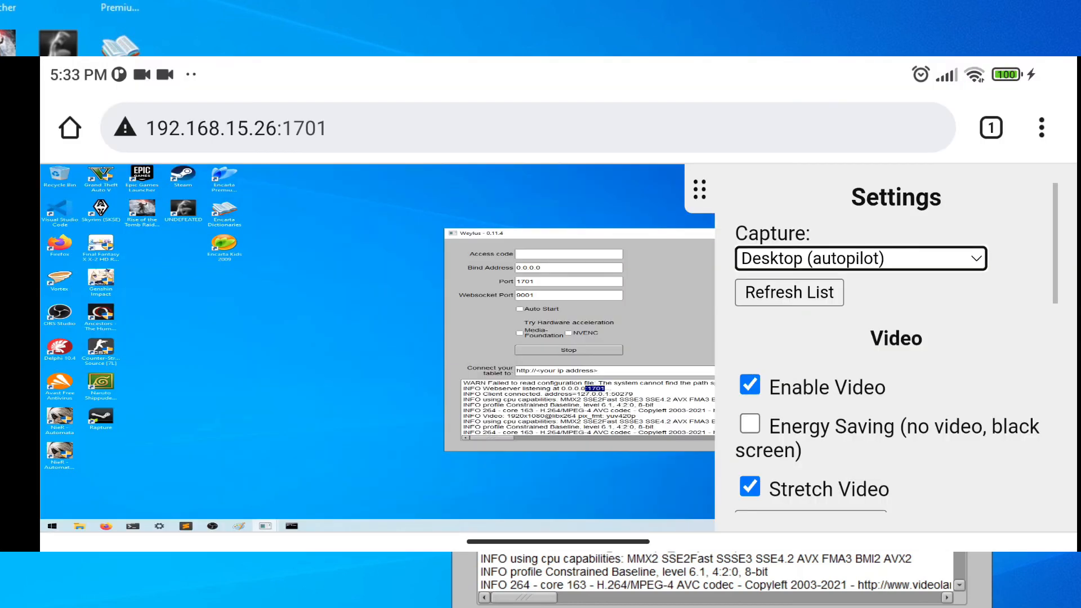
scroll("down", 3)
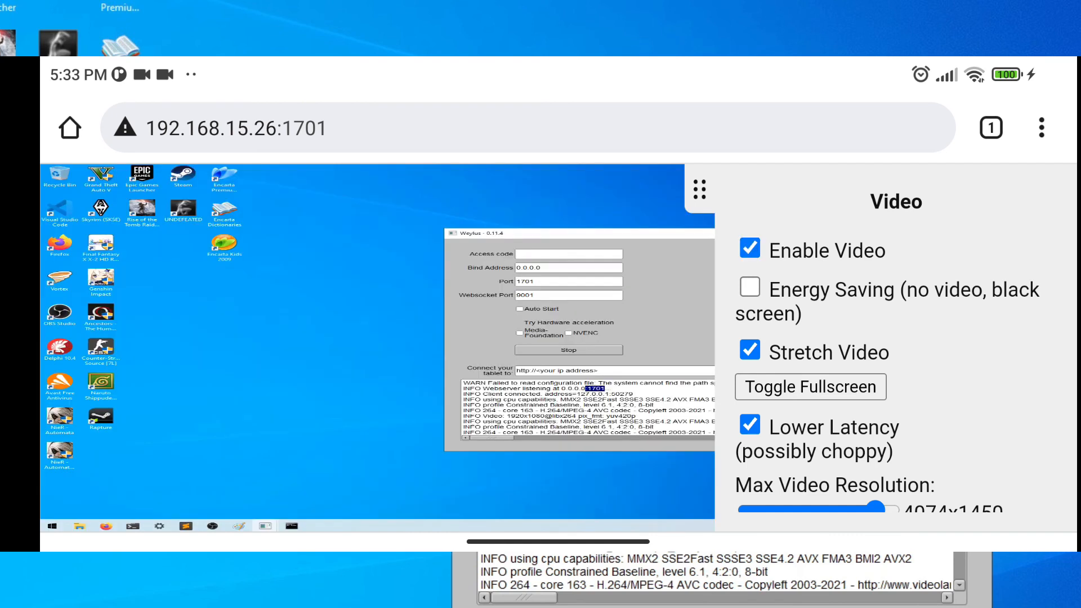
scroll("down", 3)
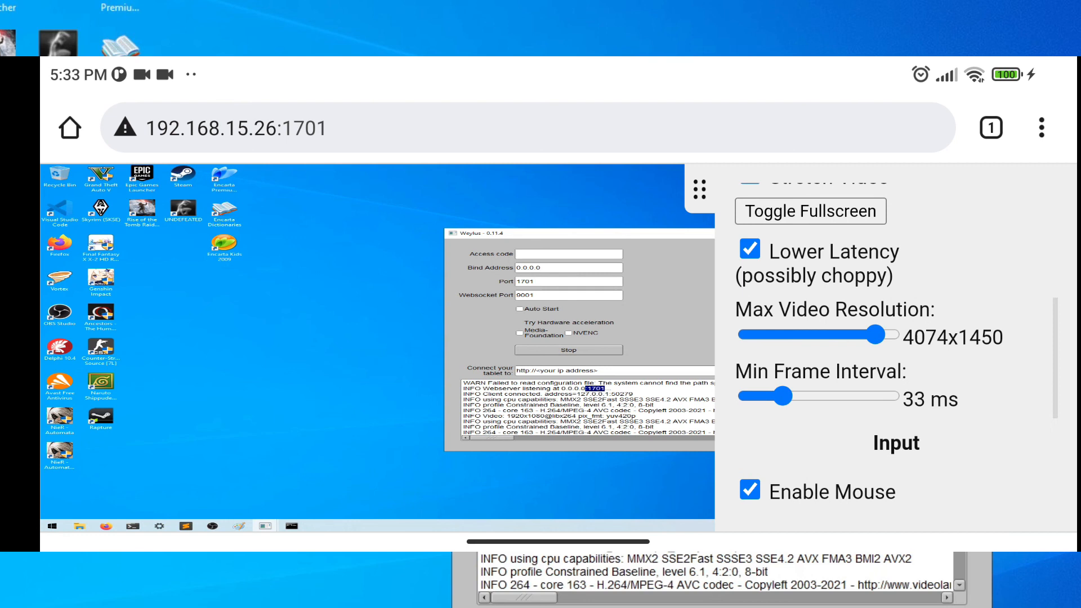